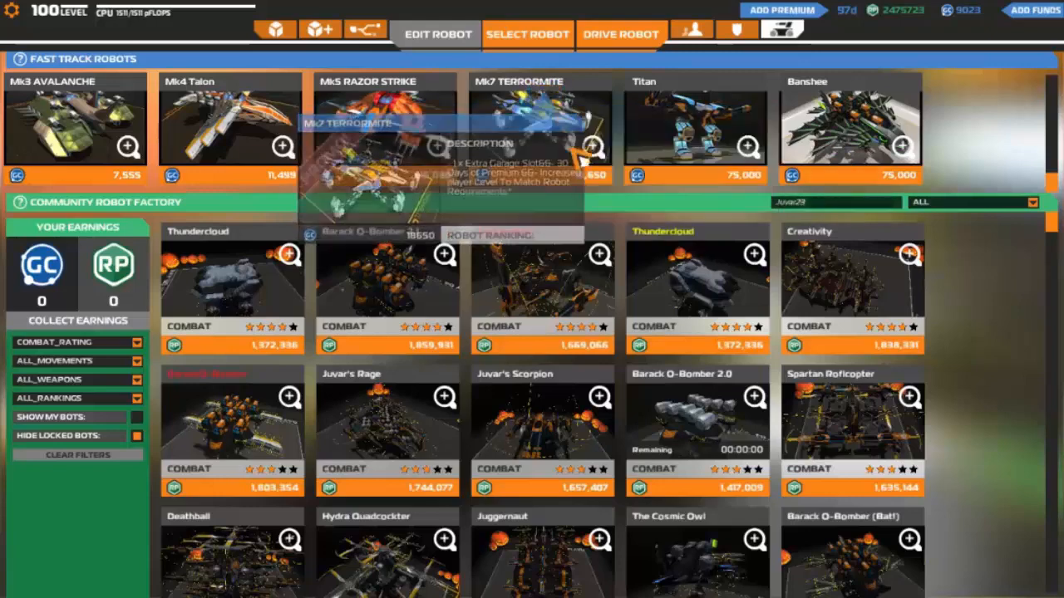
Browse to the Barack O-Bomber (Bat!) community robot and hire it into the garage
scroll(down, 3)
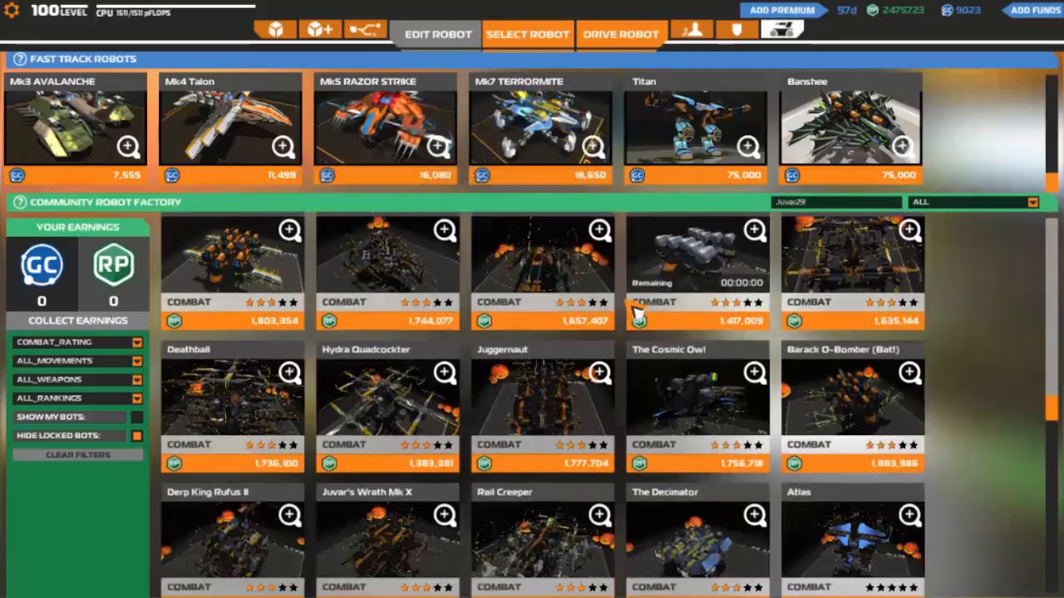
scroll(down, 3)
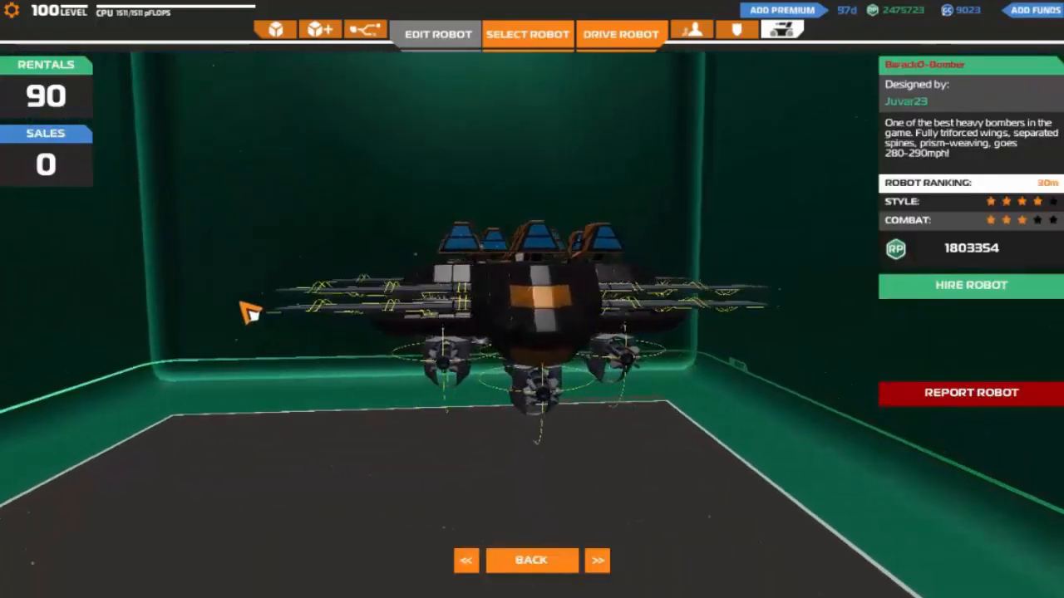
click(598, 558)
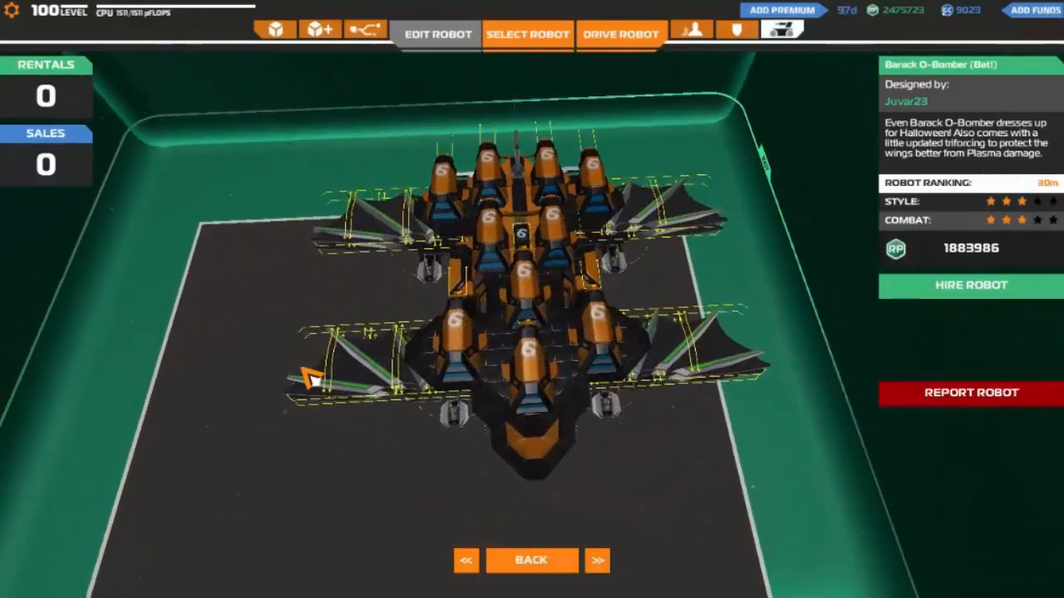
click(525, 33)
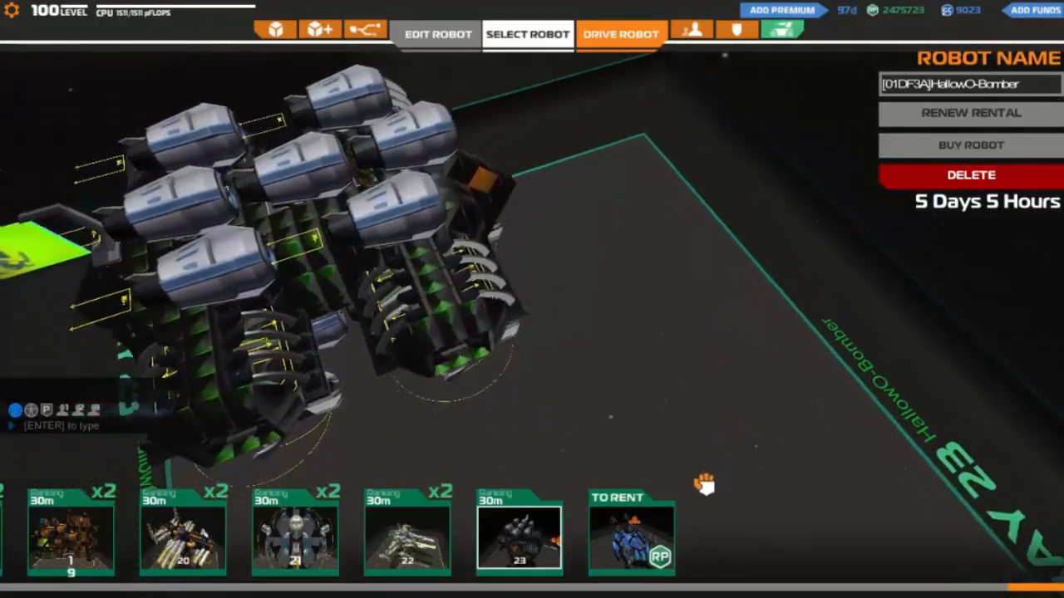
Select a different, nearly empty robot bay in the garage for editing
click(620, 33)
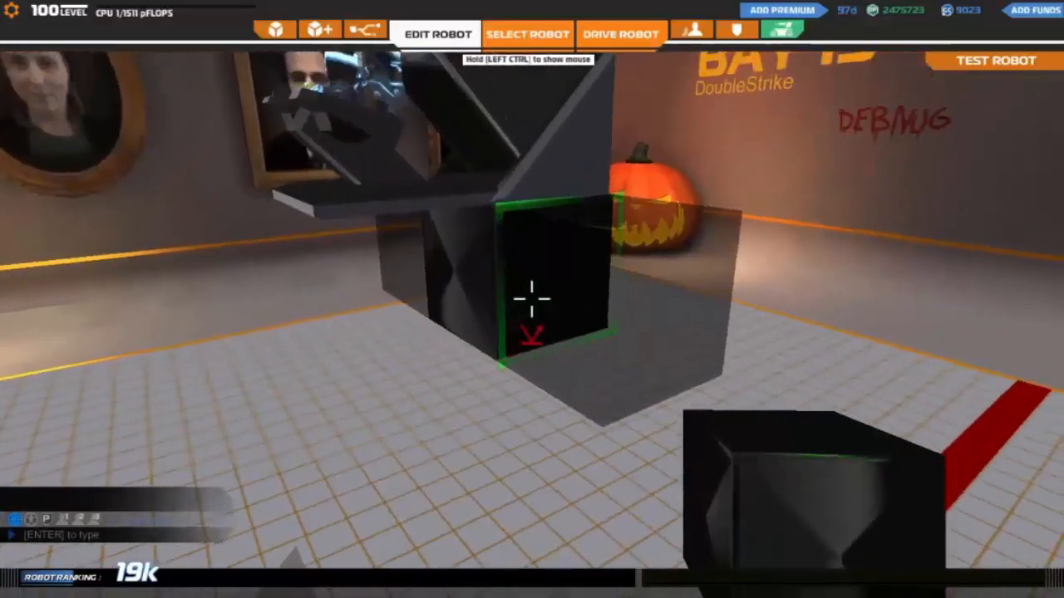
Add thruster and weapon parts from the inventory, then drive the flyer into a desert canyon battle
click(270, 31)
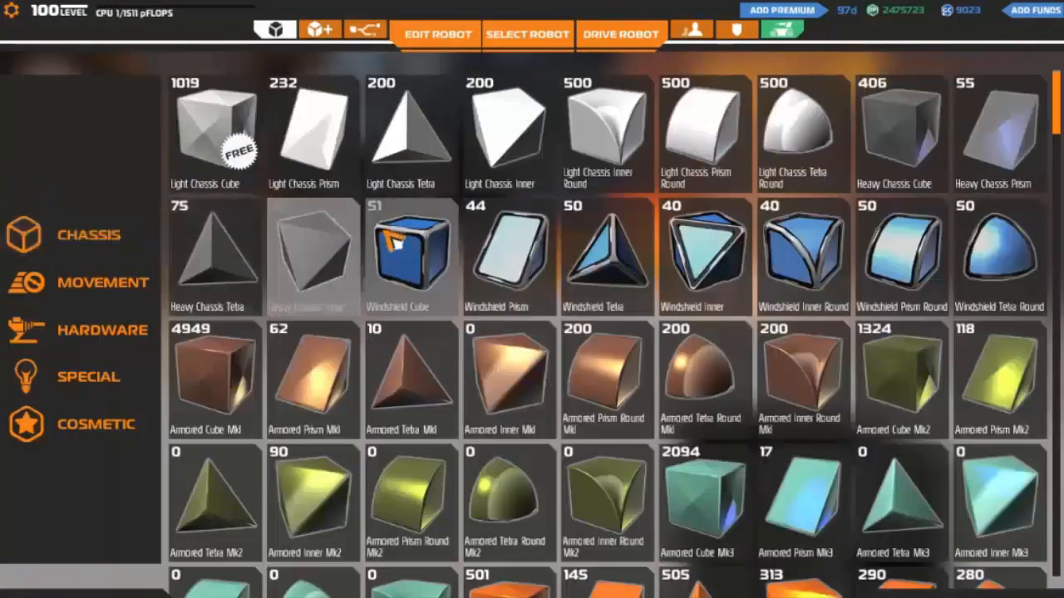
click(434, 33)
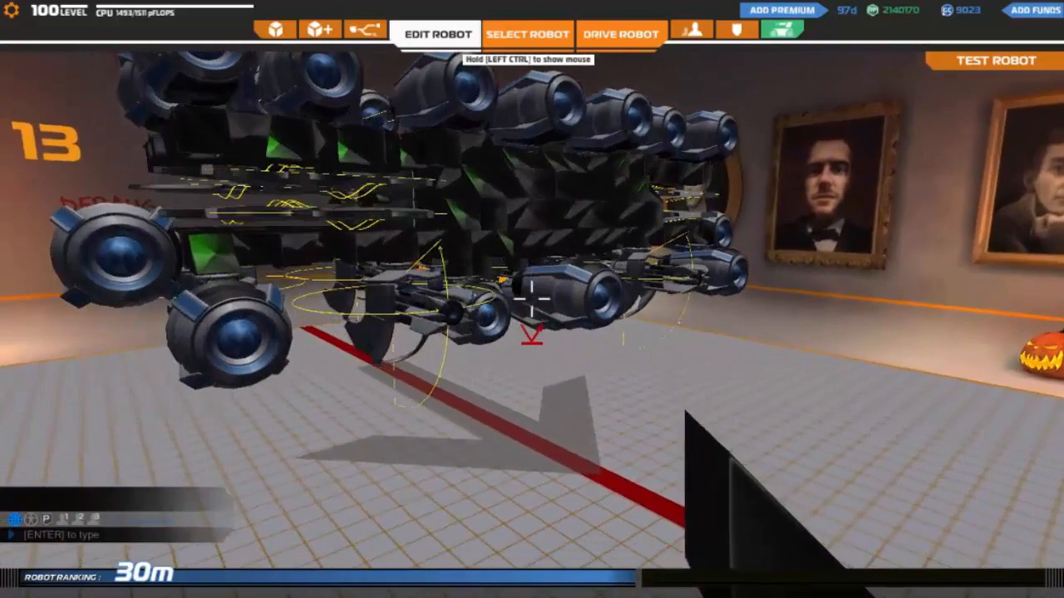
click(988, 63)
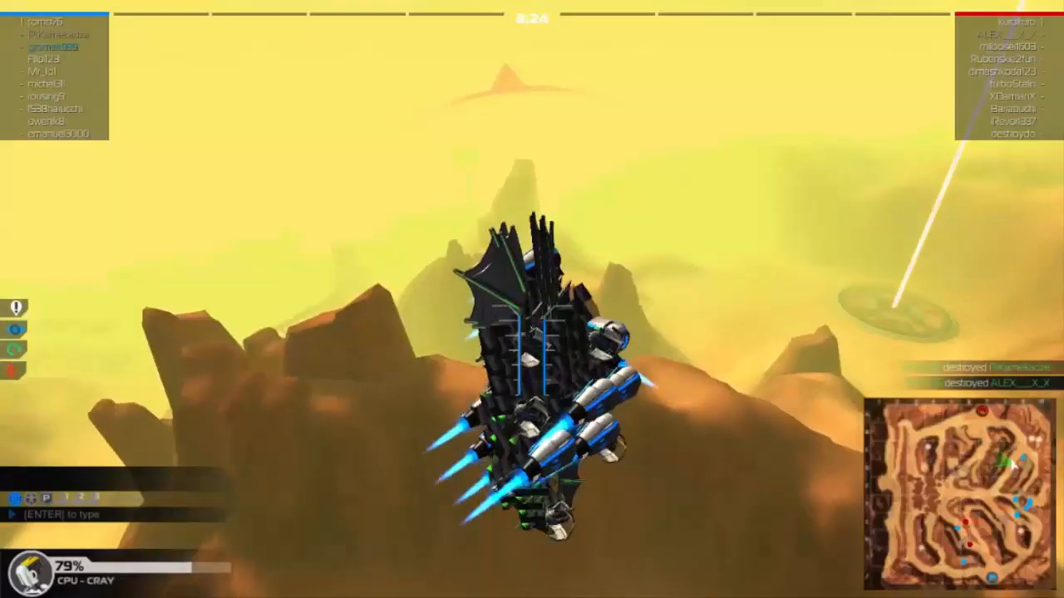